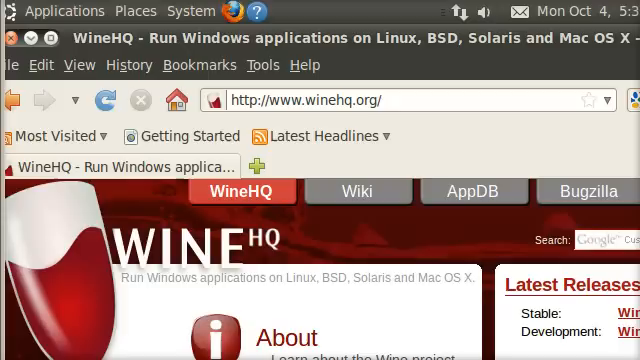
Open WineHQ's Downloads page and scroll down to the Ubuntu packages entry.
{"action": "left_click", "coordinate": [400, 100]}
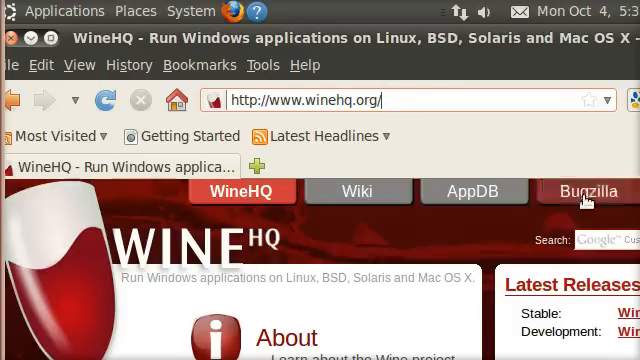
{"action": "scroll", "scroll_direction": "down", "scroll_amount": 3}
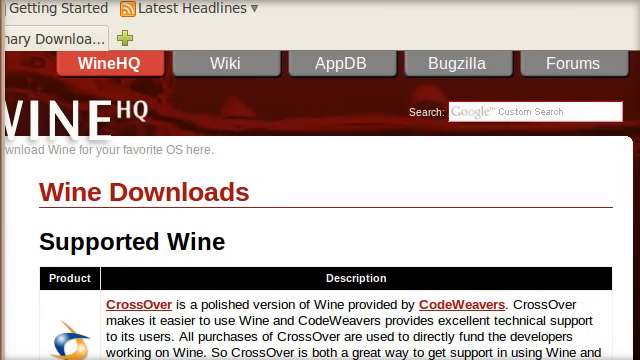
{"action": "scroll", "scroll_direction": "down", "scroll_amount": 3}
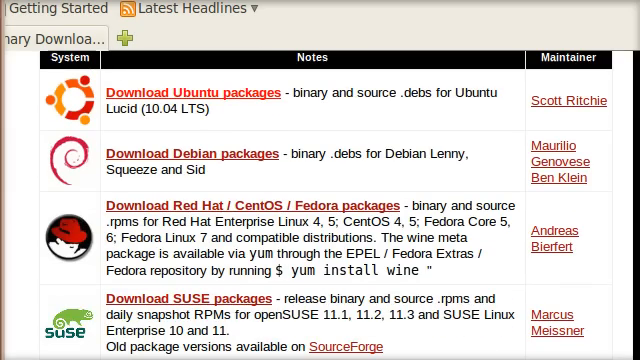
{"action": "mouse_move", "coordinate": [186, 100]}
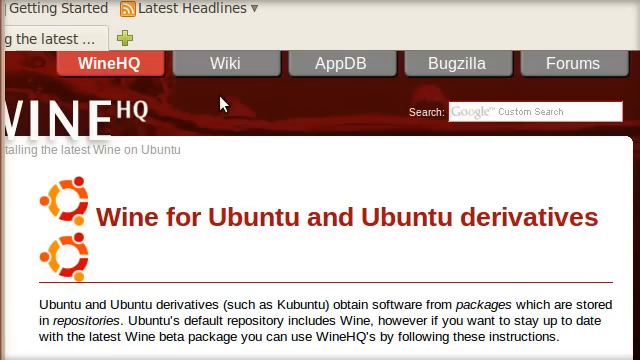
Scroll to the Alternative Command Line Instructions showing sudo add-apt-repository ppa:ubuntu-wine/ppa.
{"action": "scroll", "scroll_direction": "down", "scroll_amount": 3}
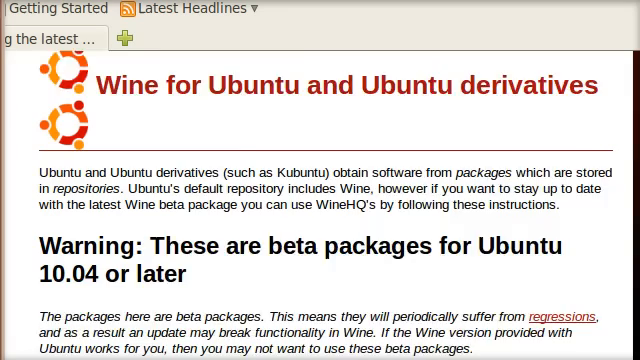
{"action": "scroll", "scroll_direction": "down", "scroll_amount": 3}
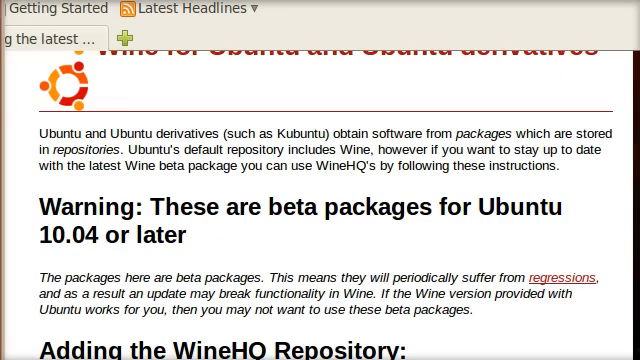
{"action": "scroll", "scroll_direction": "down", "scroll_amount": 3}
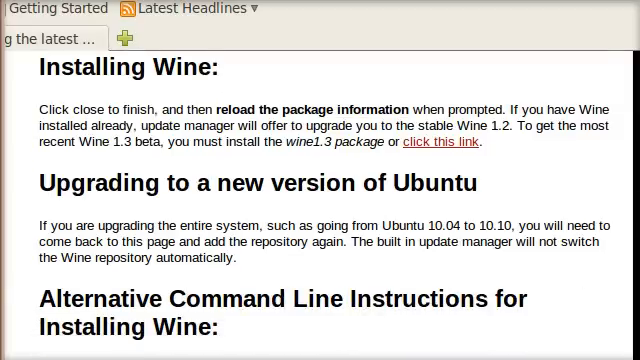
{"action": "scroll", "scroll_direction": "down", "scroll_amount": 3}
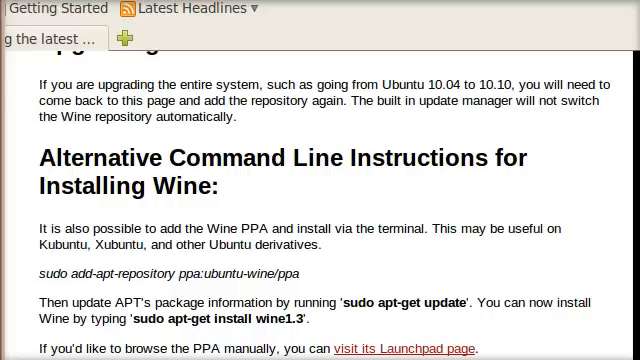
{"action": "mouse_move", "coordinate": [84, 275]}
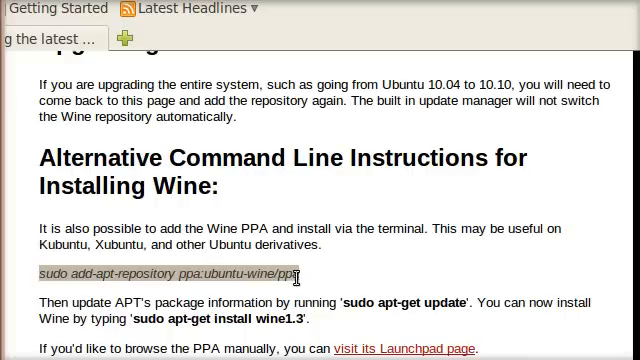
{"action": "mouse_move", "coordinate": [175, 44]}
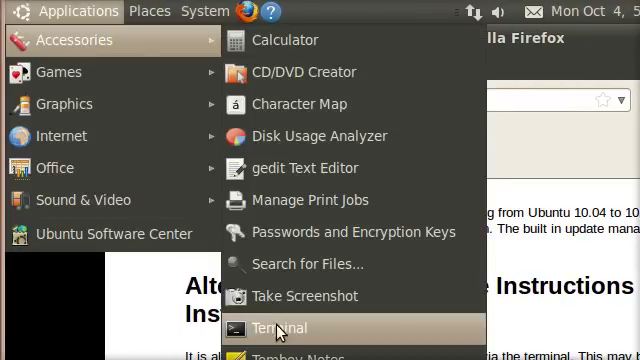
Open a terminal and run sudo add-apt-repository ppa:ubuntu-wine/ppa, submitting the sudo password.
{"action": "left_click", "coordinate": [279, 328]}
{"action": "type", "text": "sudo add-apt-repository ppa:ubuntu-wine/ppa"}
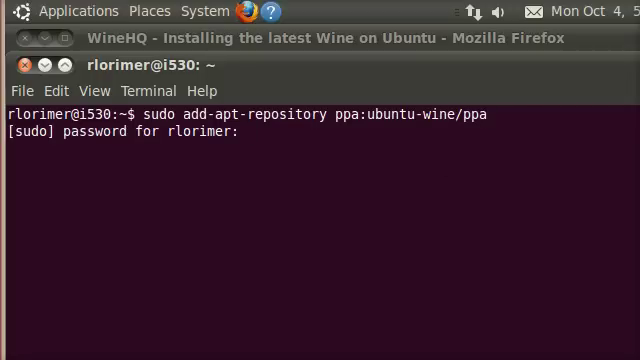
{"action": "key", "text": "Return"}
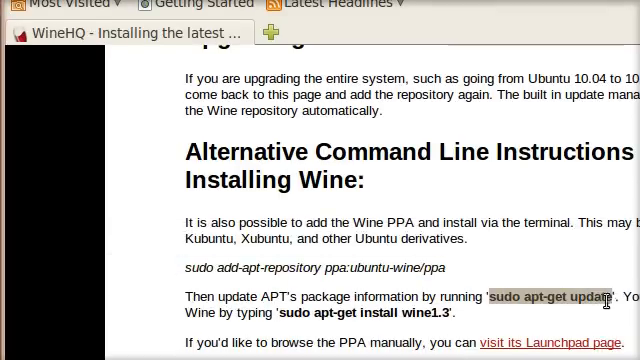
Copy the 'sudo apt-get update' command from the WineHQ page via its context menu.
{"action": "right_click", "coordinate": [598, 300]}
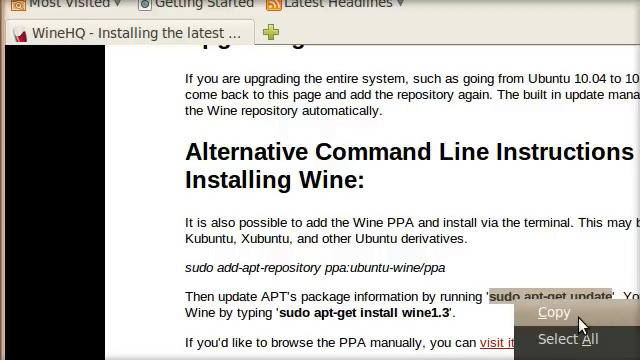
{"action": "left_click", "coordinate": [552, 313]}
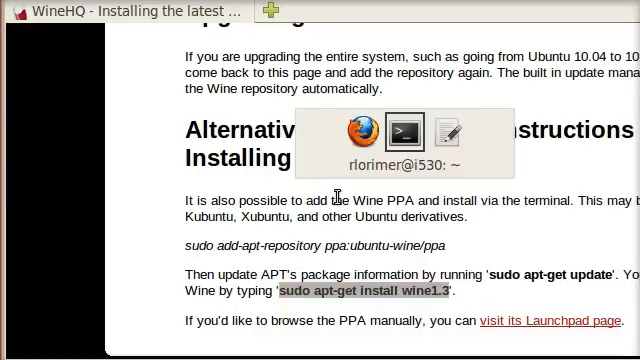
Run sudo apt-get install wine1.3 in the terminal and answer Y to continue.
{"action": "left_click", "coordinate": [408, 132]}
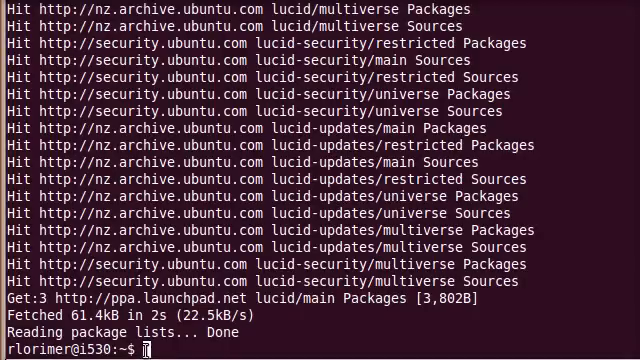
{"action": "type", "text": "sudo apt-get install wine1.3"}
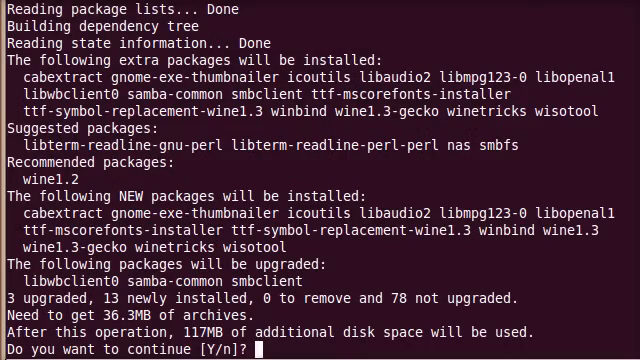
{"action": "type", "text": "Y"}
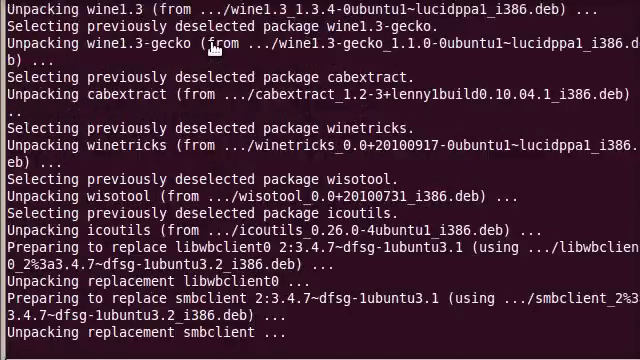
Follow the terminal output as apt unpacks Wine and downloads the core font executables.
{"action": "scroll", "scroll_direction": "down", "scroll_amount": 3}
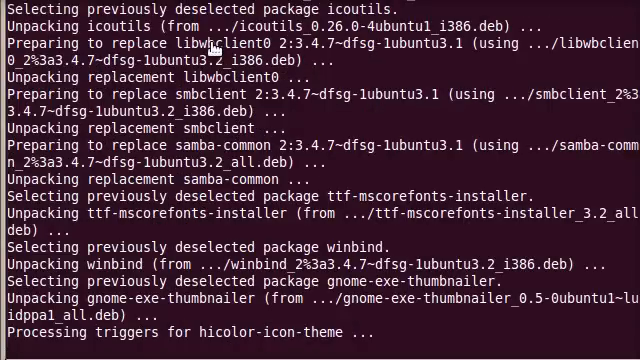
{"action": "scroll", "scroll_direction": "down", "scroll_amount": 3}
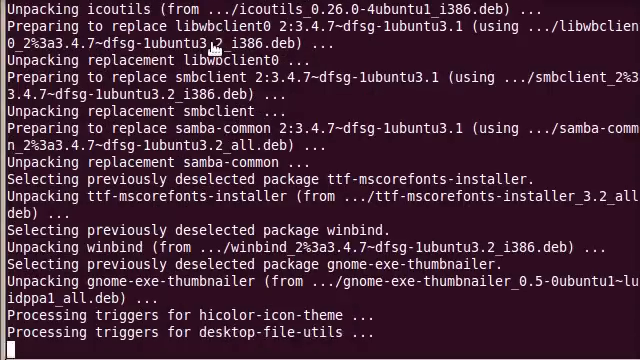
{"action": "scroll", "scroll_direction": "down", "scroll_amount": 3}
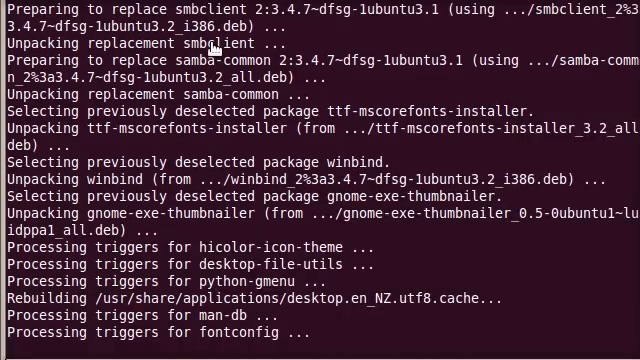
{"action": "scroll", "scroll_direction": "down", "scroll_amount": 3}
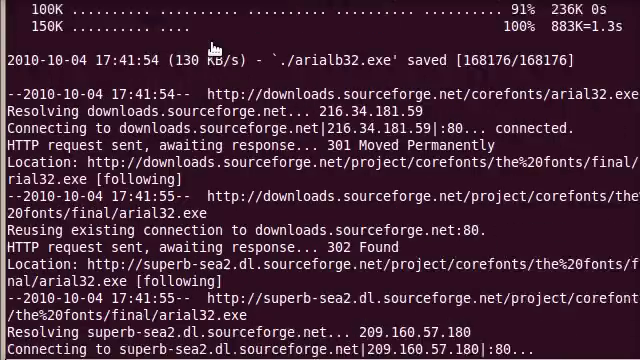
{"action": "scroll", "scroll_direction": "down", "scroll_amount": 3}
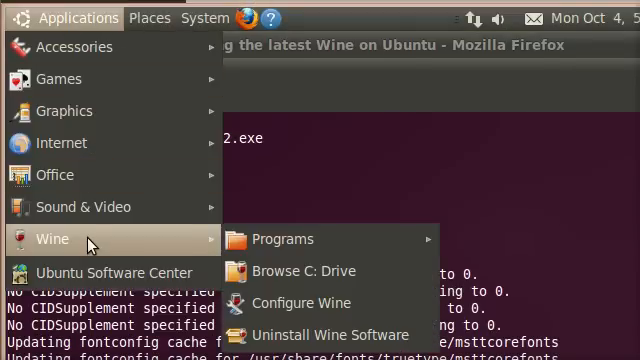
{"action": "mouse_move", "coordinate": [315, 272]}
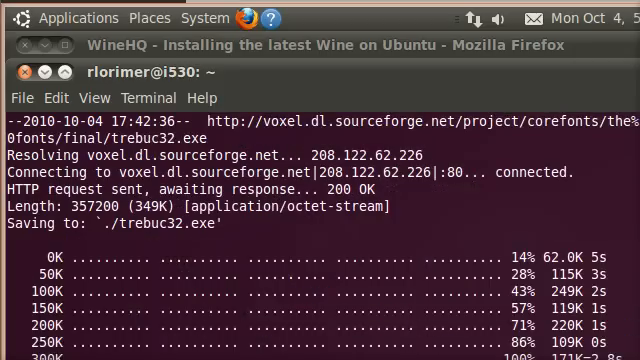
Watch msttcorefonts, winbind and gnome-exe-thumbnailer finish installing until the prompt returns.
{"action": "scroll", "scroll_direction": "down", "scroll_amount": 3}
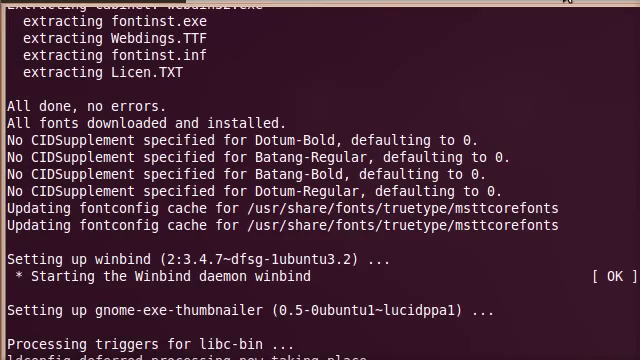
{"action": "scroll", "scroll_direction": "down", "scroll_amount": 3}
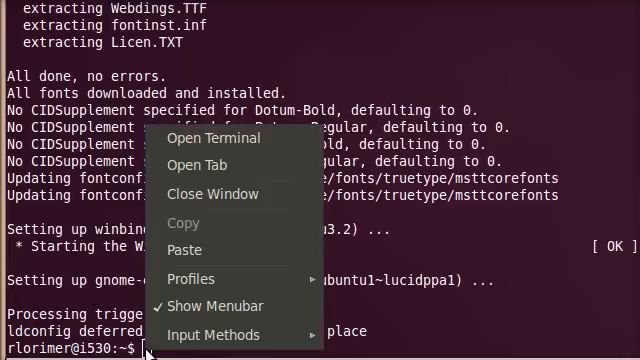
Run winetricks vcrun6 and follow its download and extraction of vc6redistsetup_enu.exe.
{"action": "type", "text": "winetricks vcrun6"}
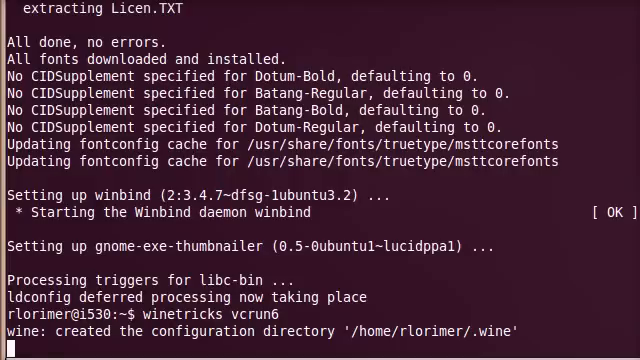
{"action": "mouse_move", "coordinate": [632, 201]}
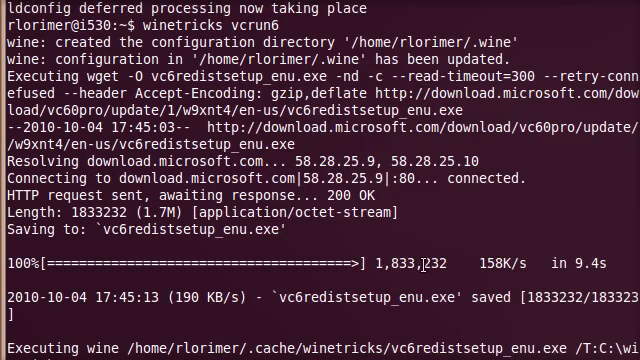
{"action": "scroll", "scroll_direction": "down", "scroll_amount": 3}
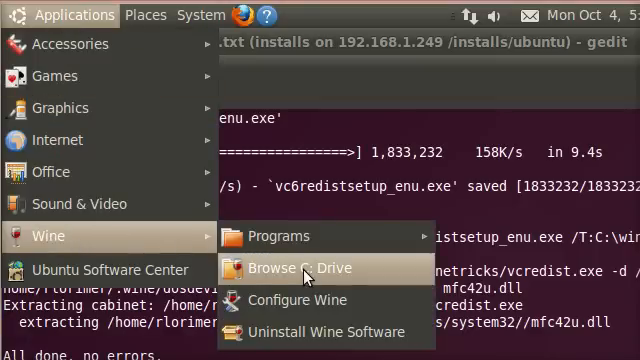
Browse the Wine C: drive and scroll through windows/system32 to find mfc42.dll.
{"action": "left_click", "coordinate": [294, 268]}
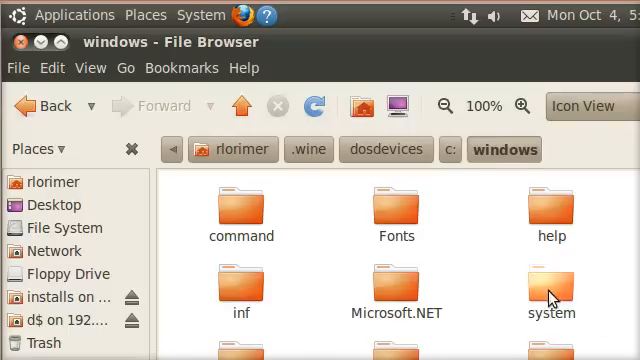
{"action": "double_click", "coordinate": [550, 290]}
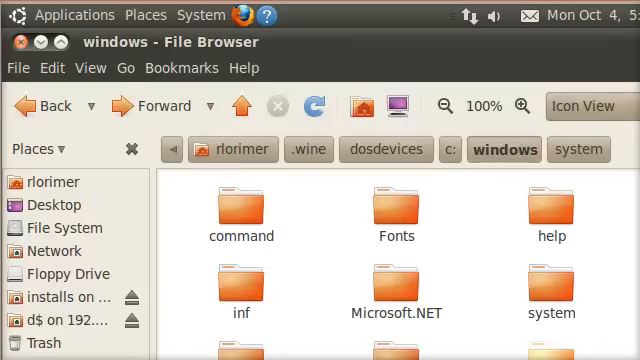
{"action": "scroll", "scroll_direction": "down", "scroll_amount": 3}
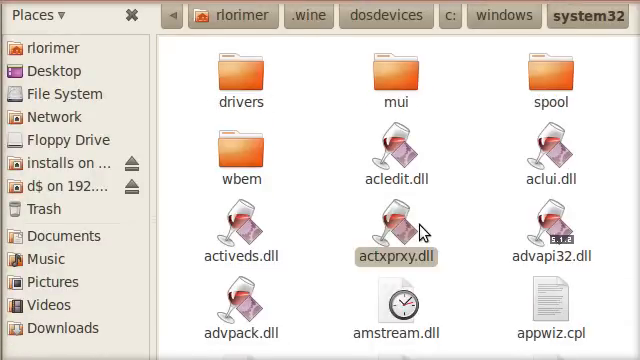
{"action": "scroll", "scroll_direction": "down", "scroll_amount": 3}
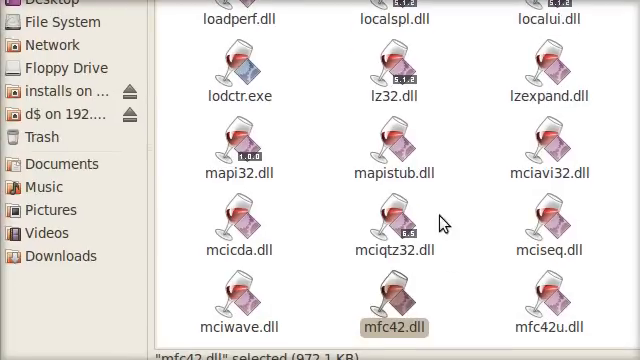
{"action": "mouse_move", "coordinate": [414, 305]}
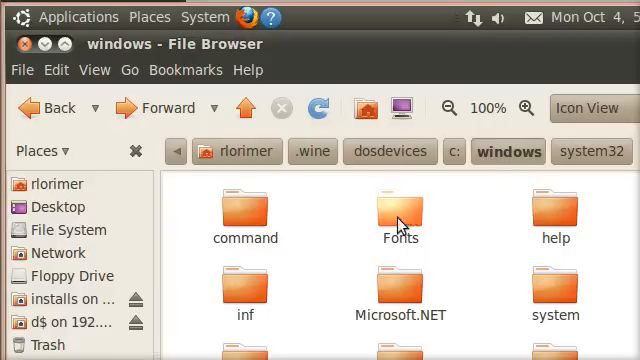
{"action": "mouse_move", "coordinate": [243, 161]}
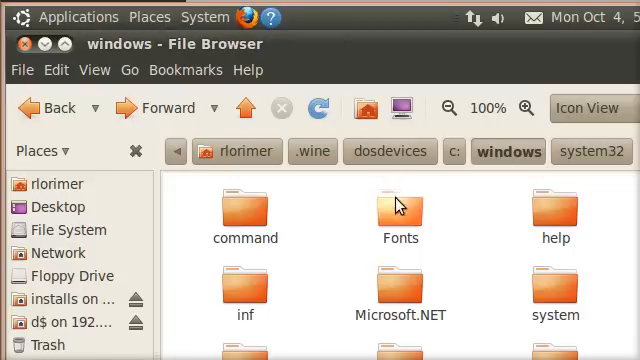
Open the empty windows/Fonts folder on the Wine C: drive, then the Places menu.
{"action": "double_click", "coordinate": [401, 210]}
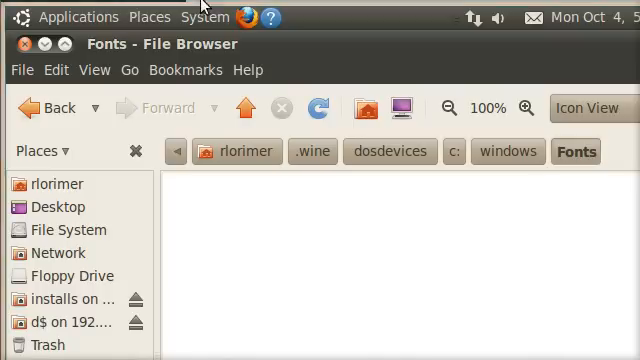
{"action": "left_click", "coordinate": [149, 17]}
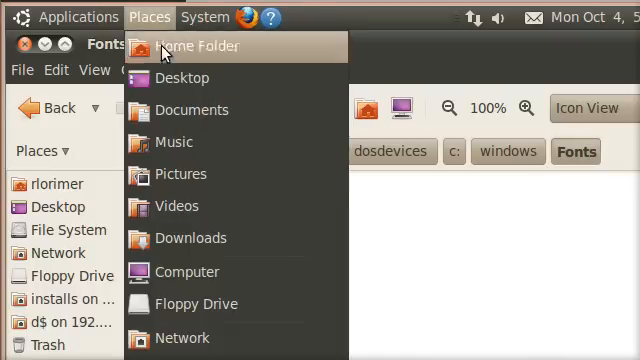
Connect to the Windows share on server 192.168.1.249 with a user name.
{"action": "left_click", "coordinate": [205, 17]}
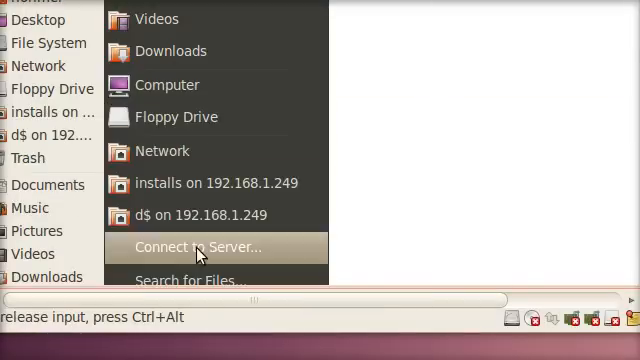
{"action": "left_click", "coordinate": [197, 247]}
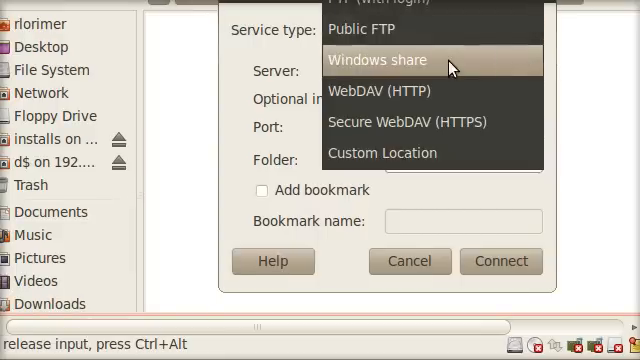
{"action": "left_click", "coordinate": [378, 60]}
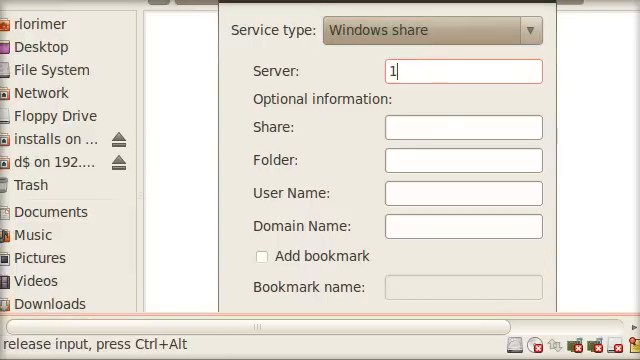
{"action": "type", "text": "92.168.1.249"}
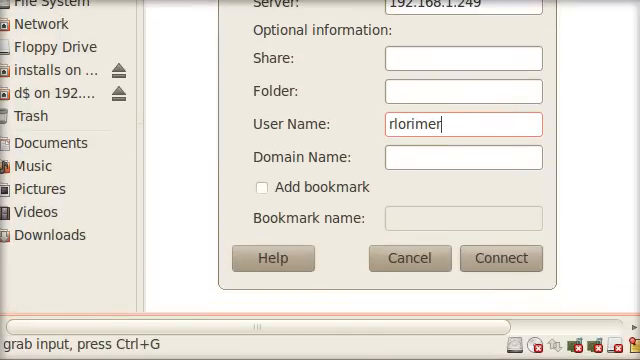
{"action": "left_click", "coordinate": [500, 258]}
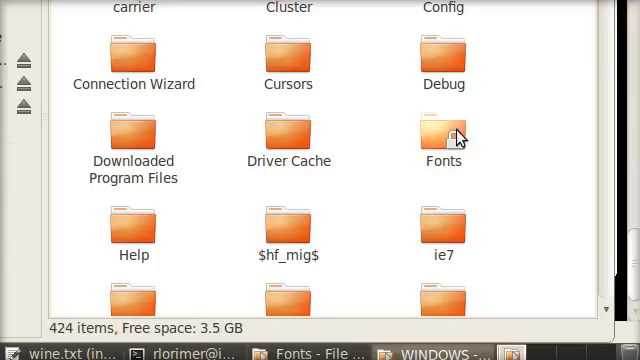
Copy the share's TrueType font files, such as Arial, into Wine's C: drive Fonts folder.
{"action": "double_click", "coordinate": [442, 135]}
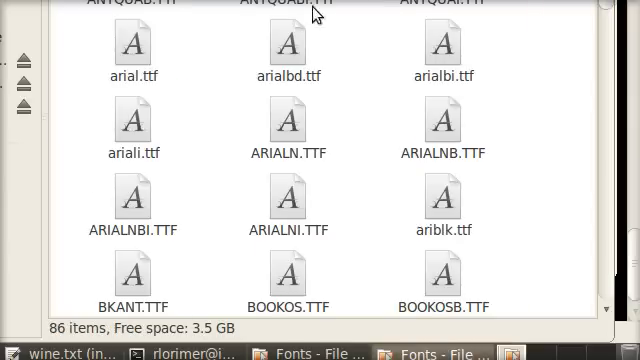
{"action": "left_click", "coordinate": [128, 48]}
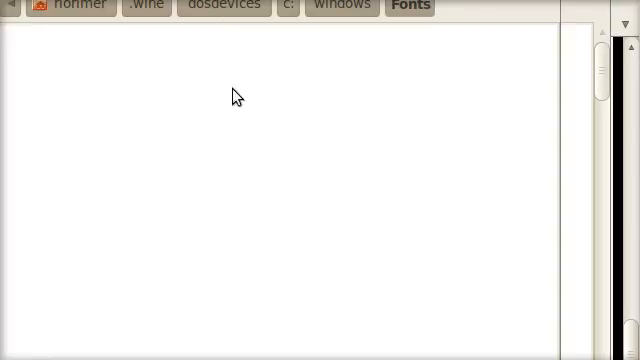
{"action": "right_click", "coordinate": [275, 119]}
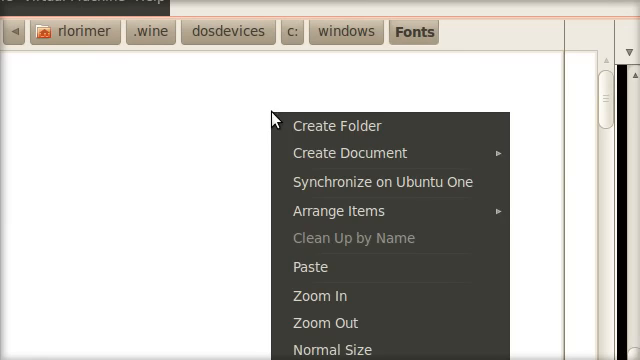
{"action": "left_click", "coordinate": [193, 164]}
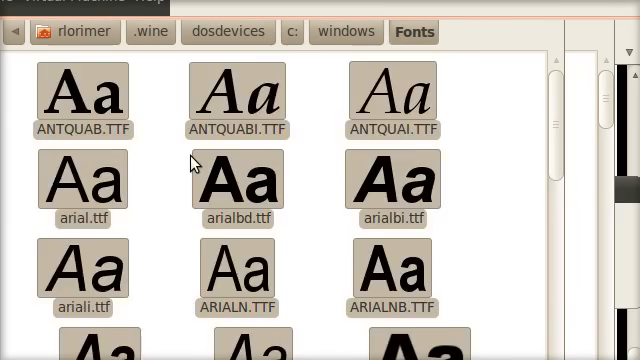
{"action": "scroll", "scroll_direction": "down", "scroll_amount": 3}
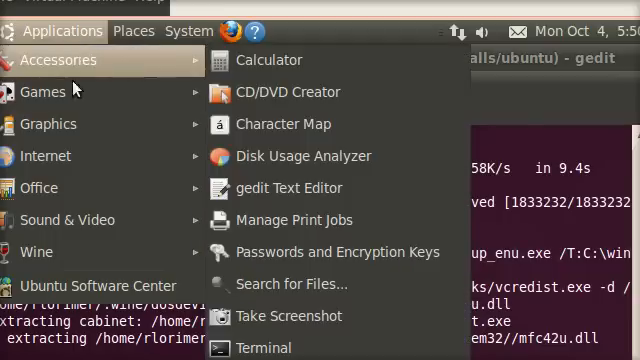
Show the Wine submenu with Programs, Browse C: Drive, Configure Wine and Uninstall.
{"action": "left_click", "coordinate": [36, 251]}
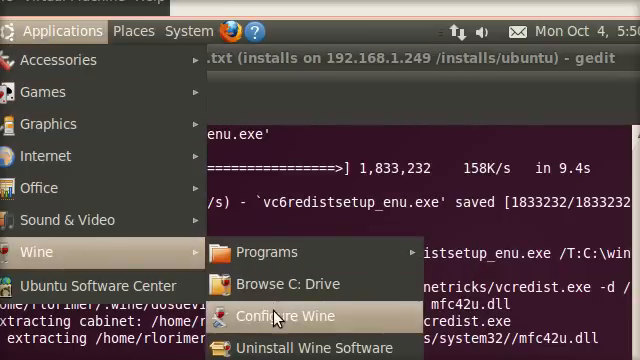